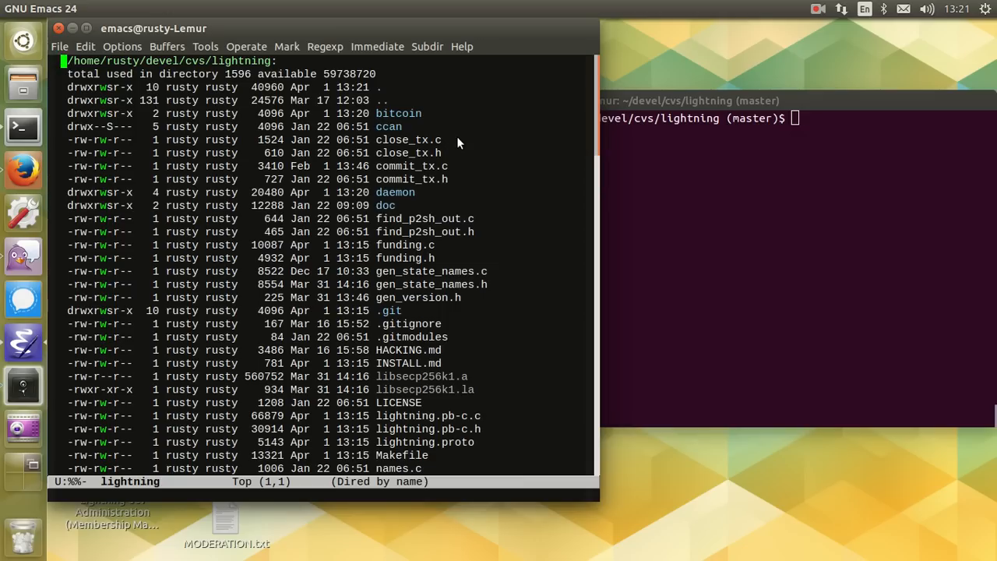
Step: Scroll through the make build output until lightningd and lightning-cli are linked
scroll(down, 3)
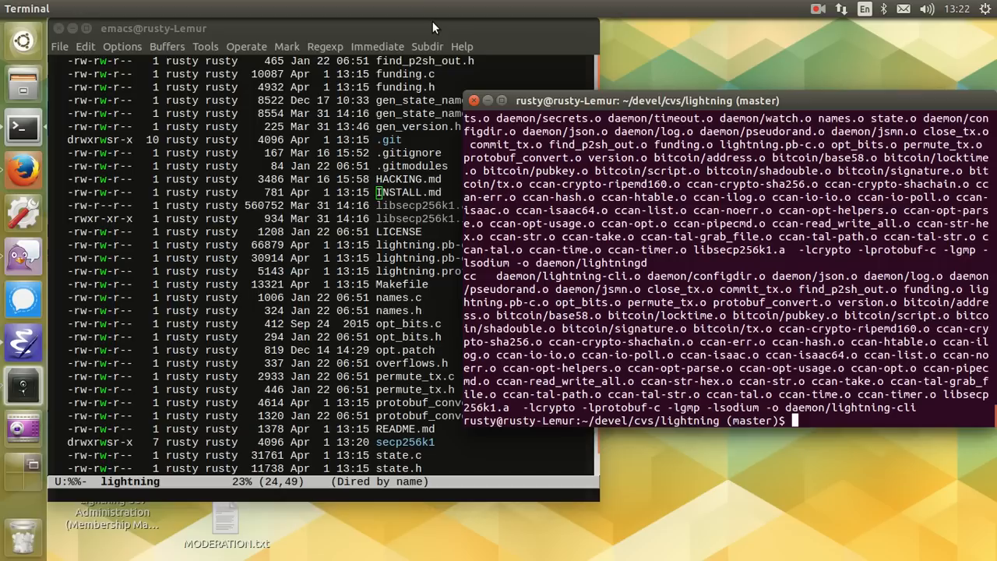
mouse_move(741, 310)
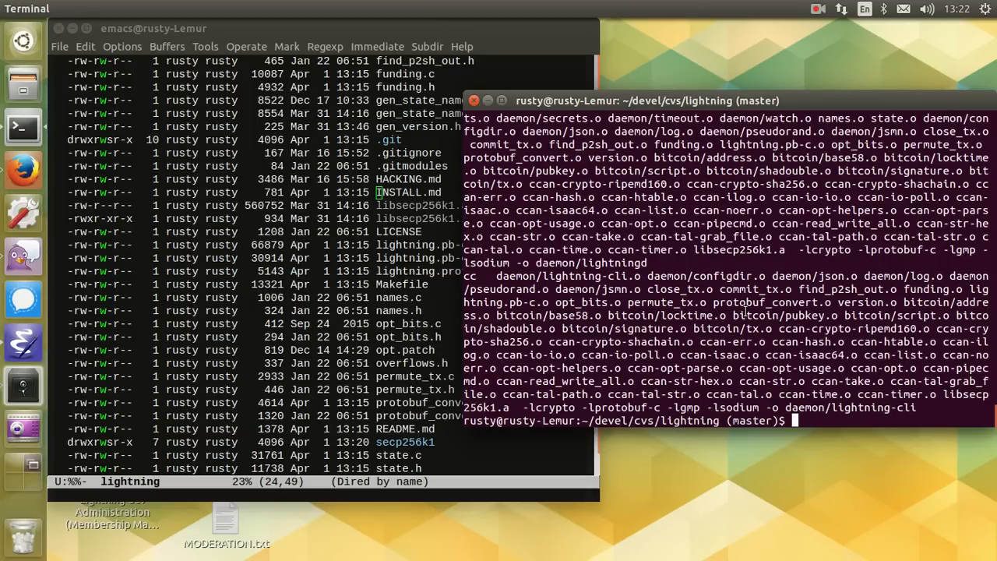
Step: List the built daemon/lightningd and daemon/lightning-cli binaries with ls -l
text(ls -l daemon/lightning)
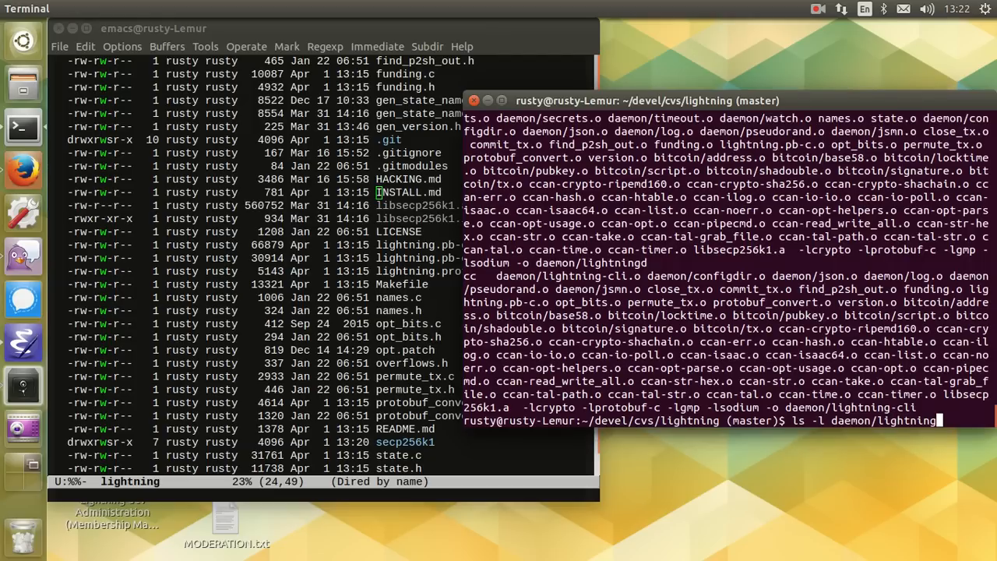
text({d,-cli)
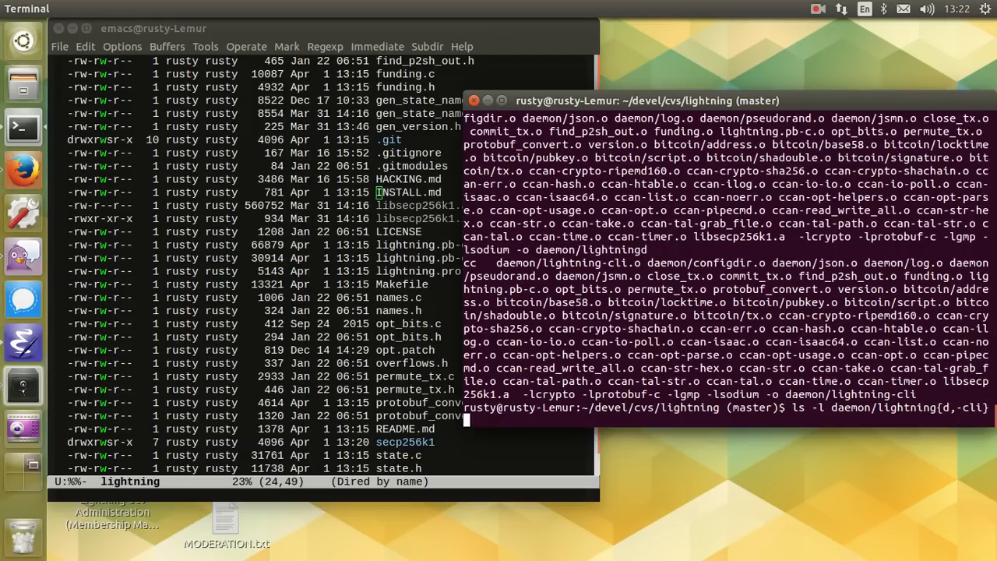
key(Return)
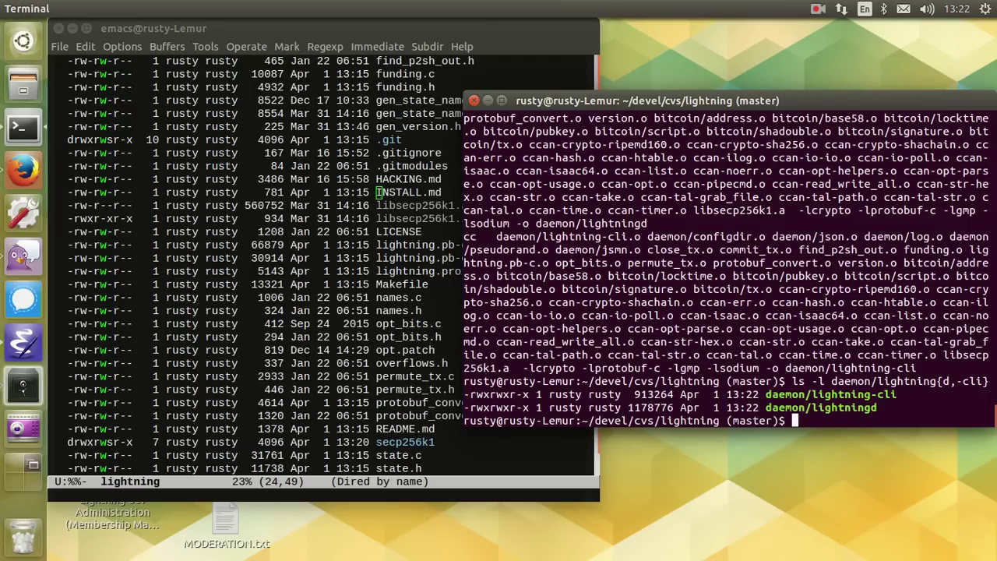
Step: Run make check and let the test suite finish
text(make check)
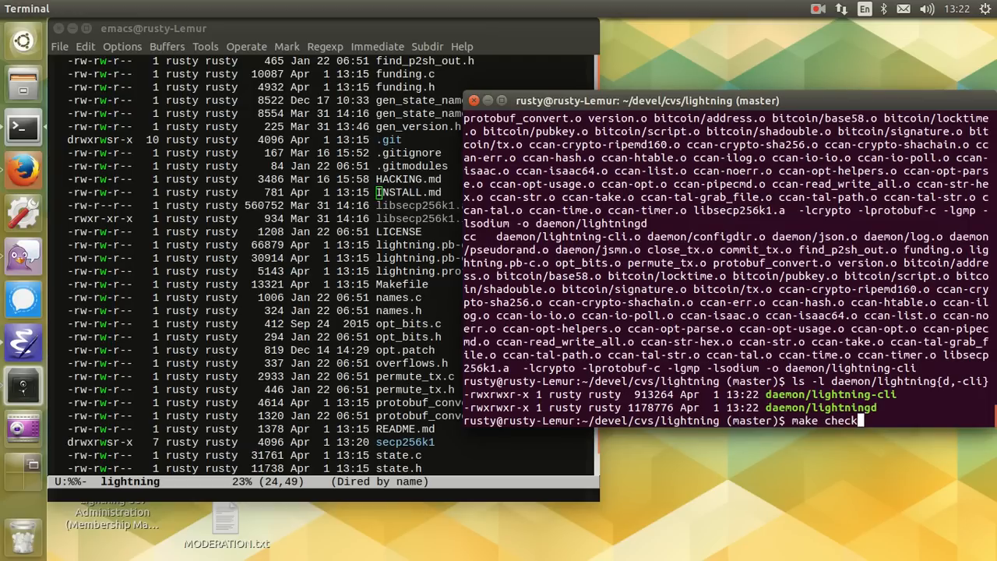
key(Return)
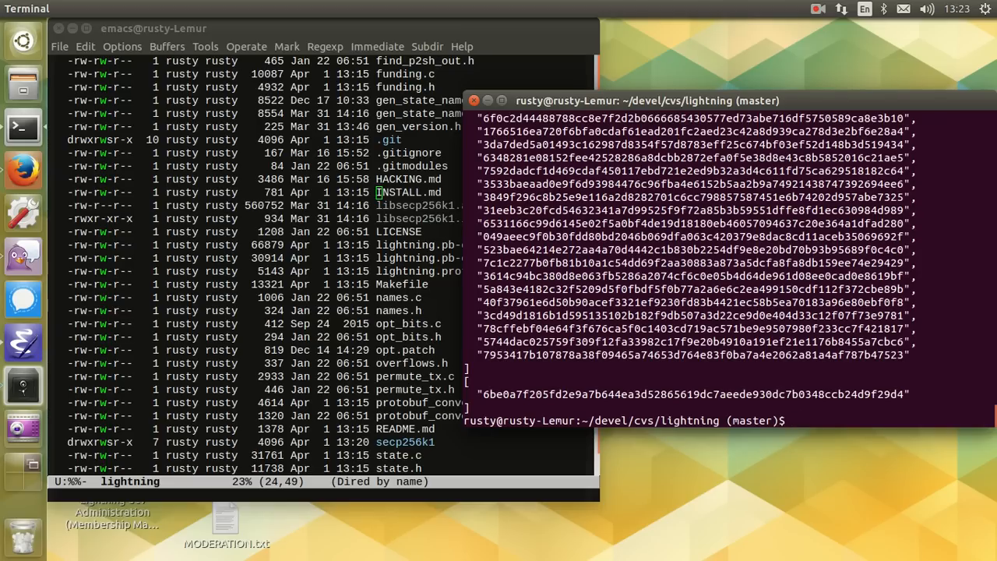
Step: Enter ./daemon/test/test.sh --verbose --gdb1 at the prompt without running it
text(./daemon/)
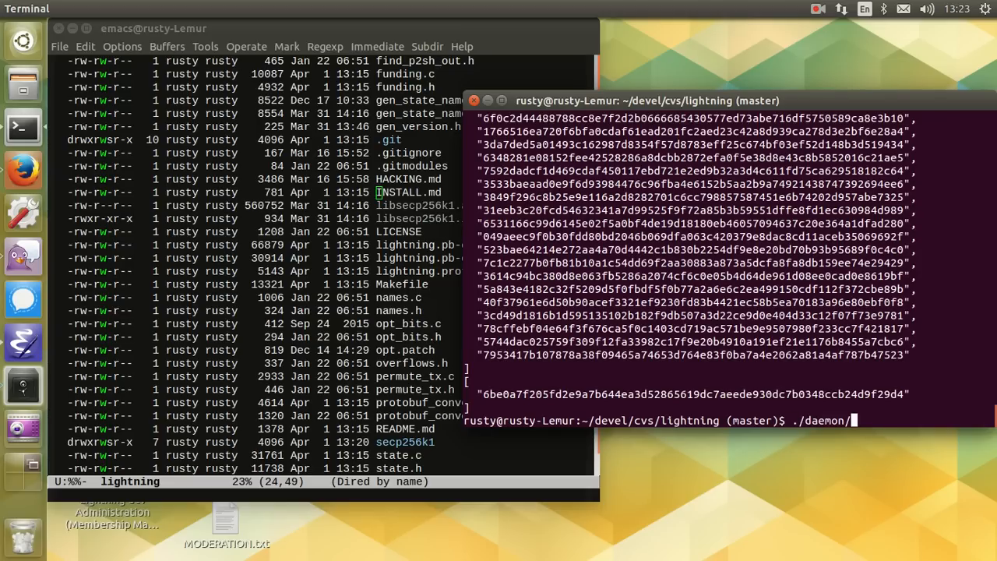
text(test/test.sh)
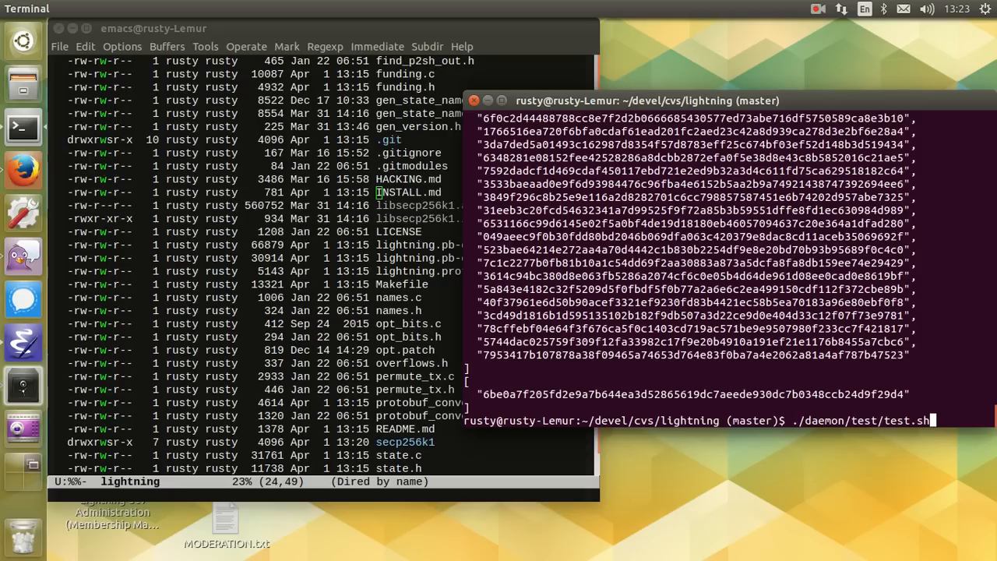
text(--verbose --gdb)
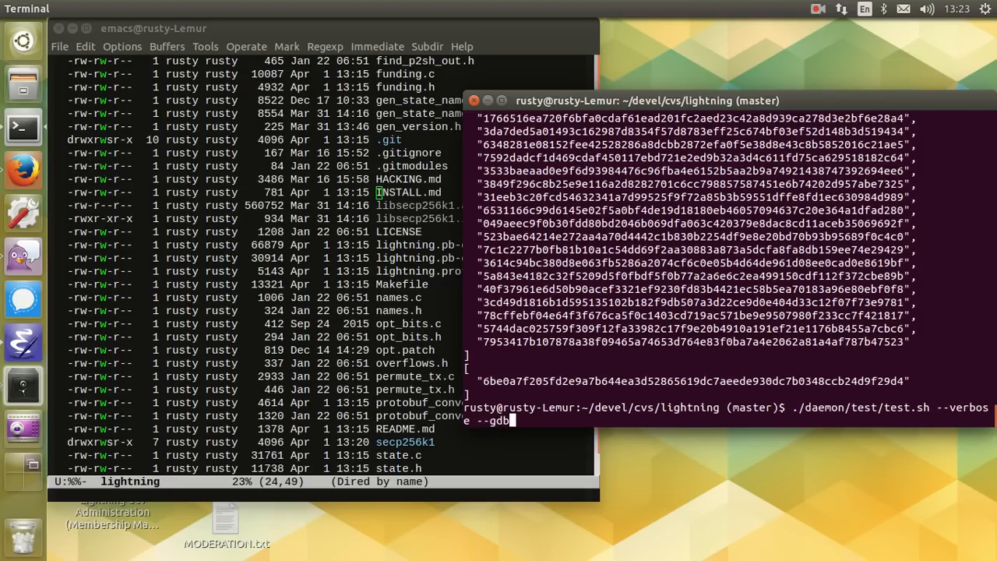
text(1)
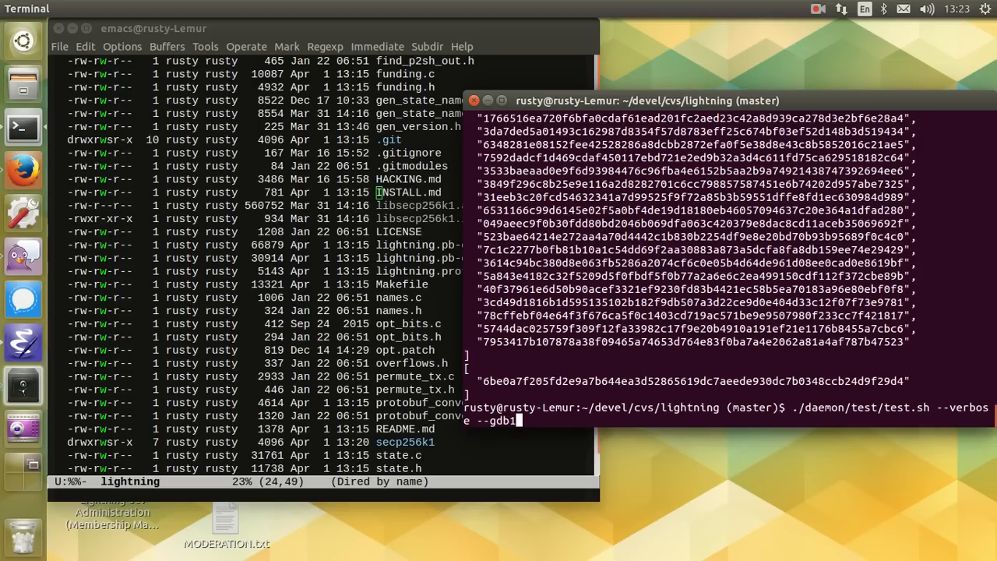
Step: Launch test.sh with verbose and gdb1, then continue past the gdb wait
key(Return)
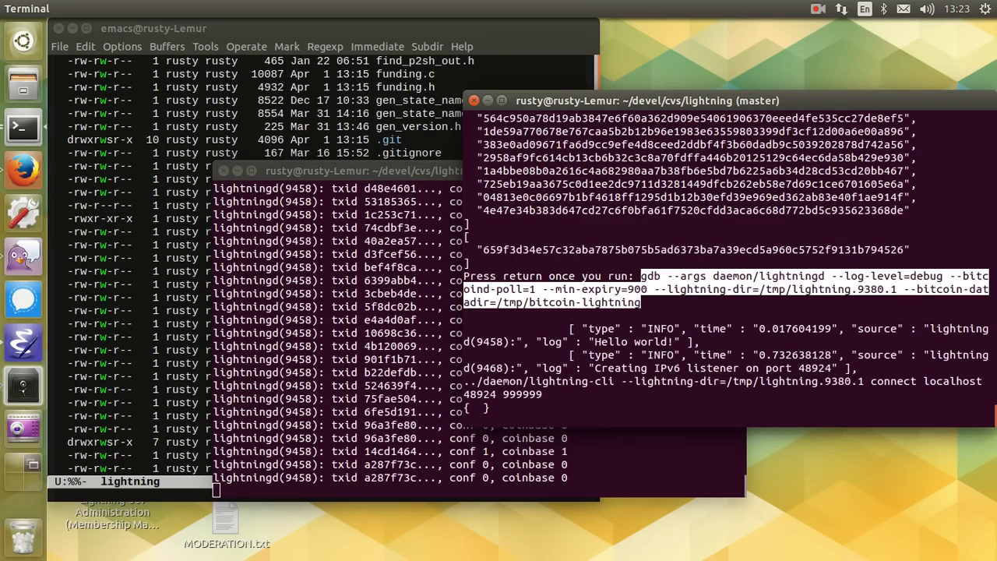
key(Return)
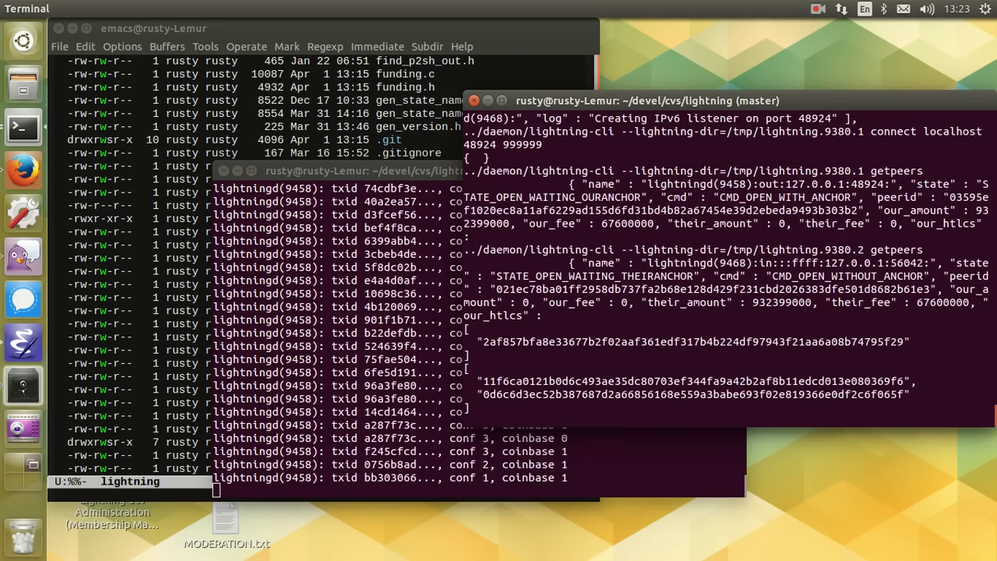